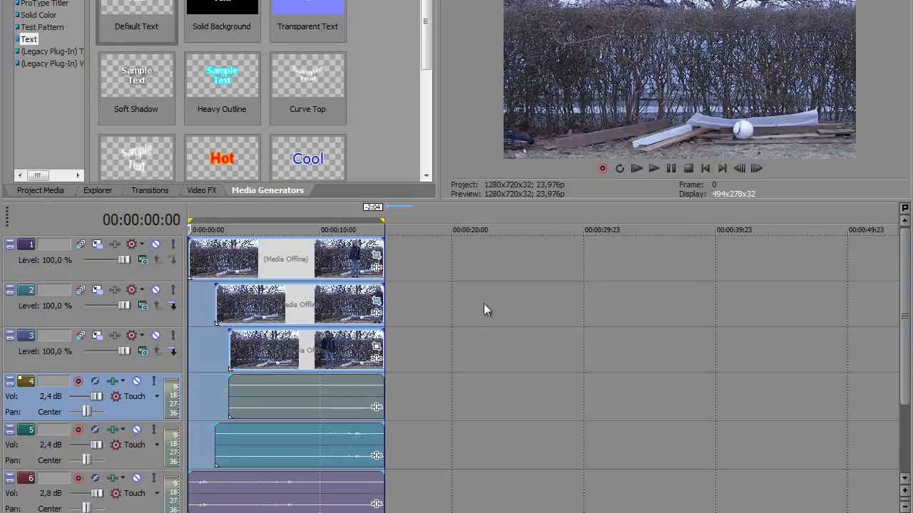
pyautogui.moveTo(459, 343)
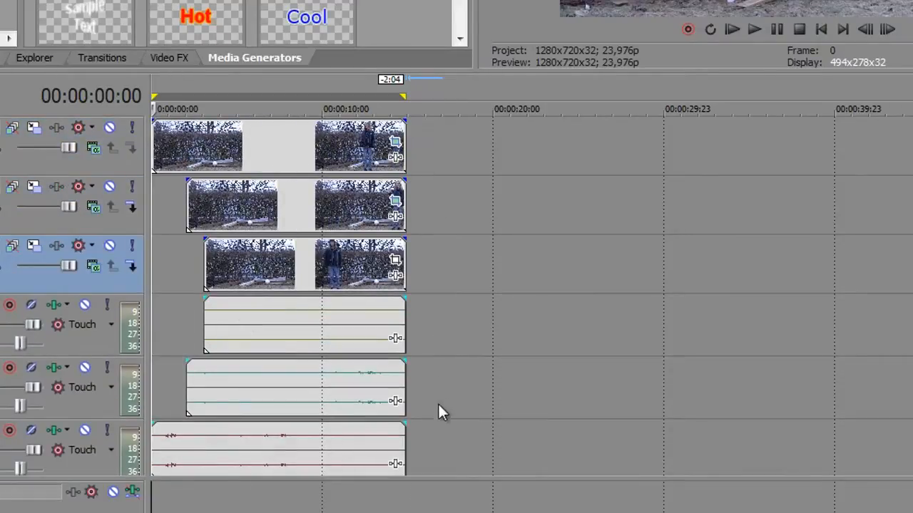
pyautogui.moveTo(428, 282)
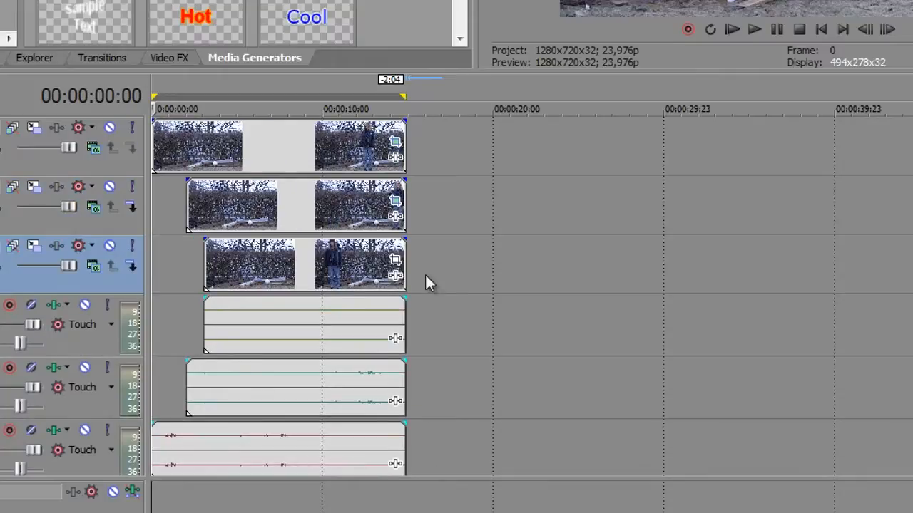
pyautogui.moveTo(320, 162)
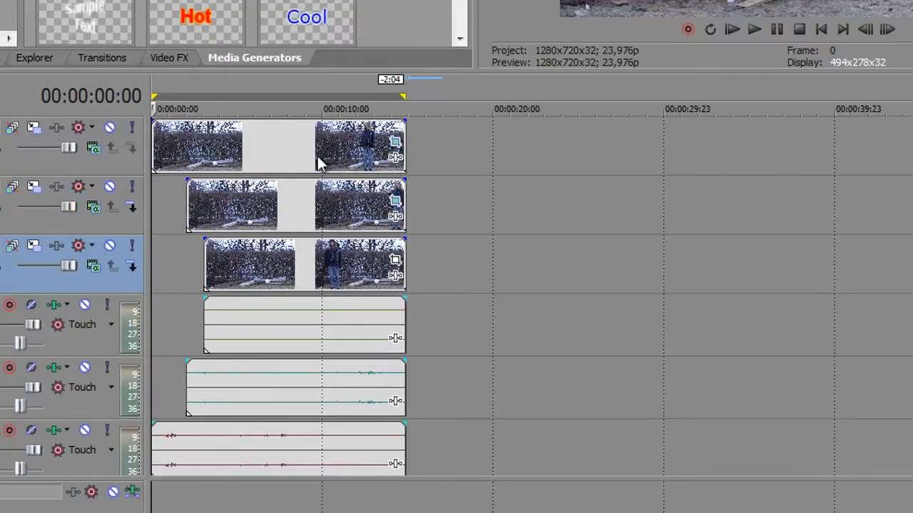
# Start a new project from the HDV 720-24p template (1280×720, 23.976 fps).
pyautogui.click(14, 7)
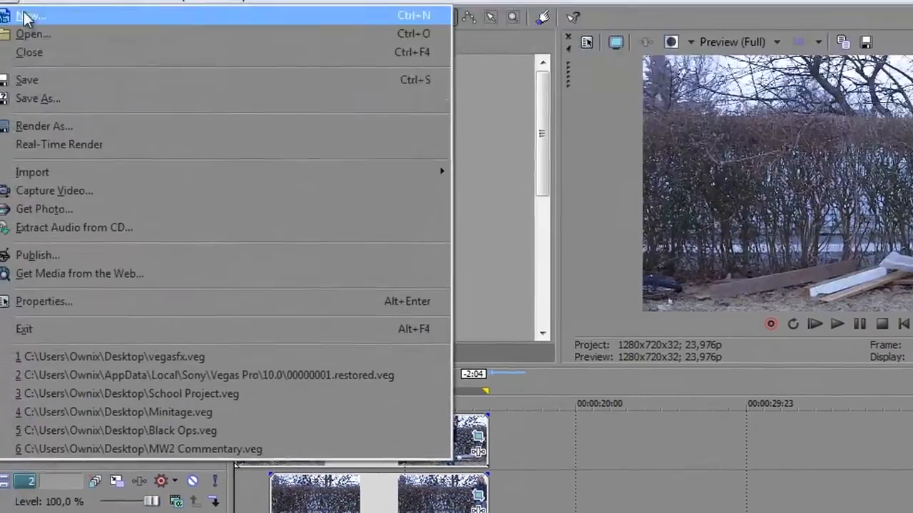
pyautogui.click(29, 17)
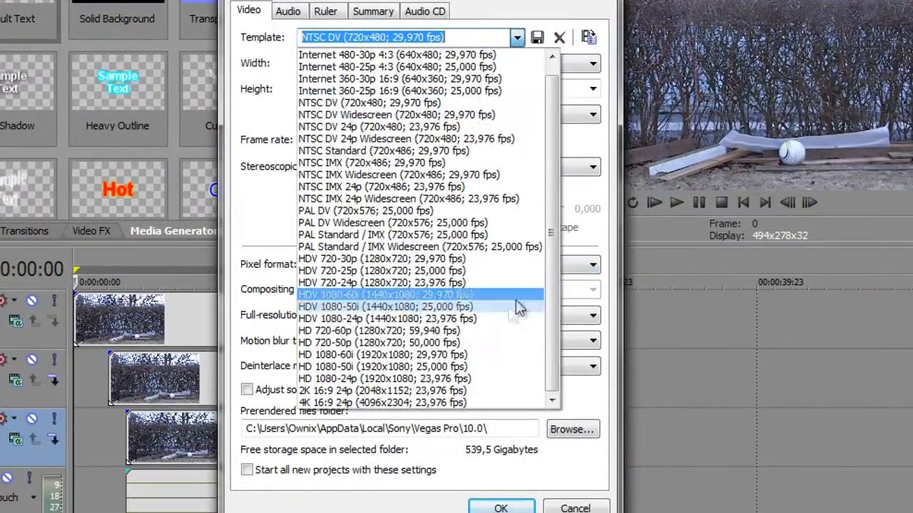
pyautogui.moveTo(378, 283)
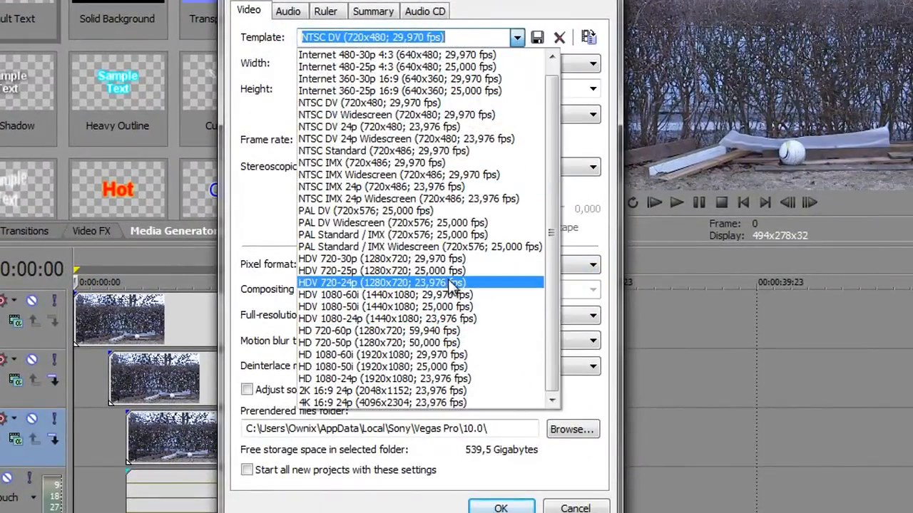
pyautogui.click(378, 282)
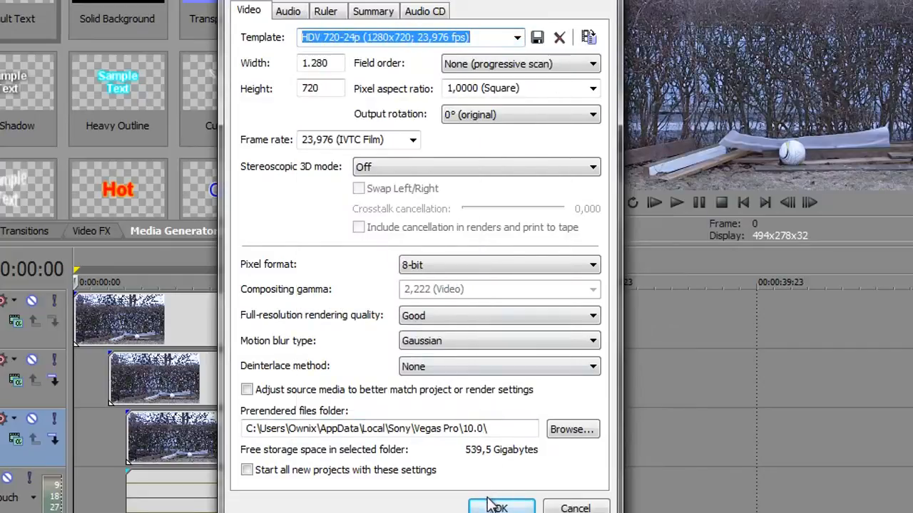
pyautogui.click(499, 508)
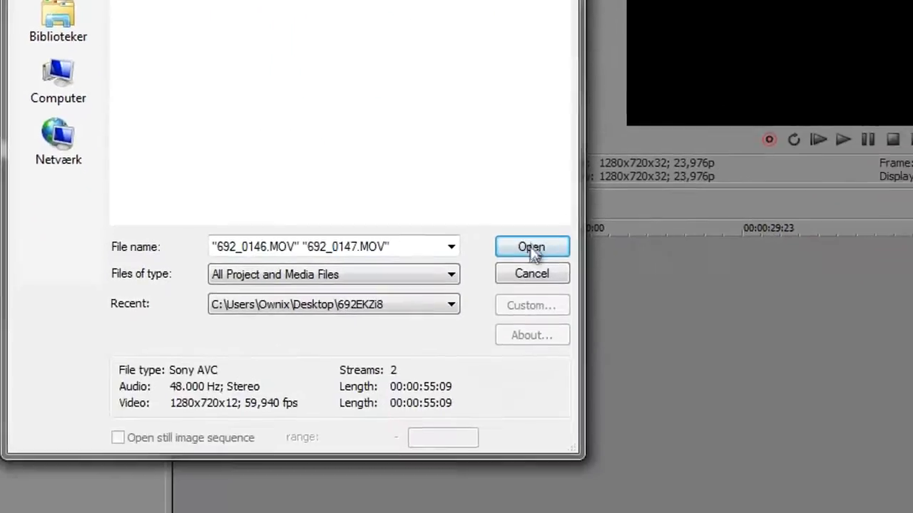
# Import 692_0146.MOV and 692_0147.MOV onto the timeline as video and audio events.
pyautogui.click(532, 247)
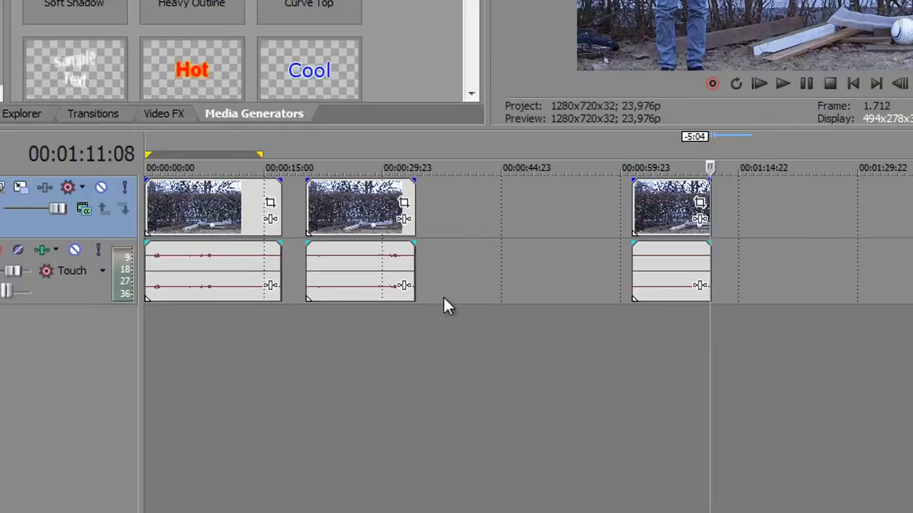
# Duplicate the audio track and bring up the track header options again.
pyautogui.rightClick(445, 307)
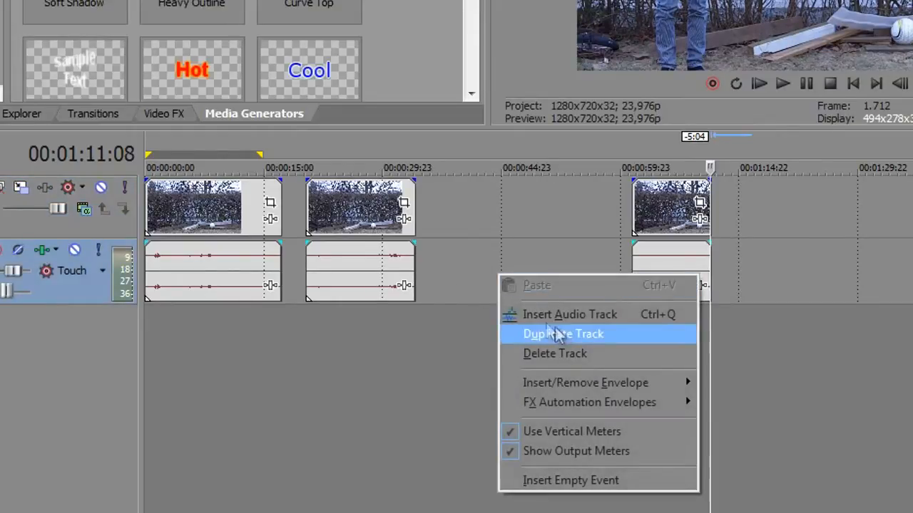
pyautogui.click(563, 333)
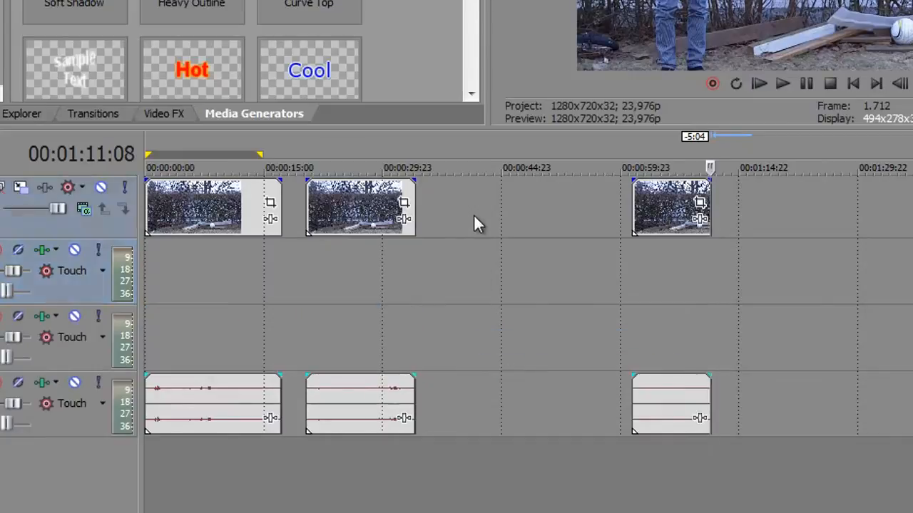
pyautogui.rightClick(477, 225)
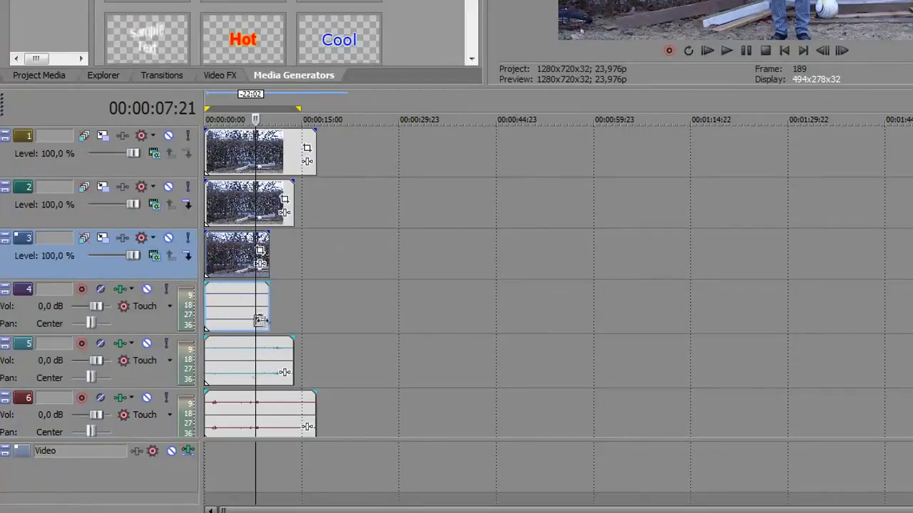
pyautogui.moveTo(278, 456)
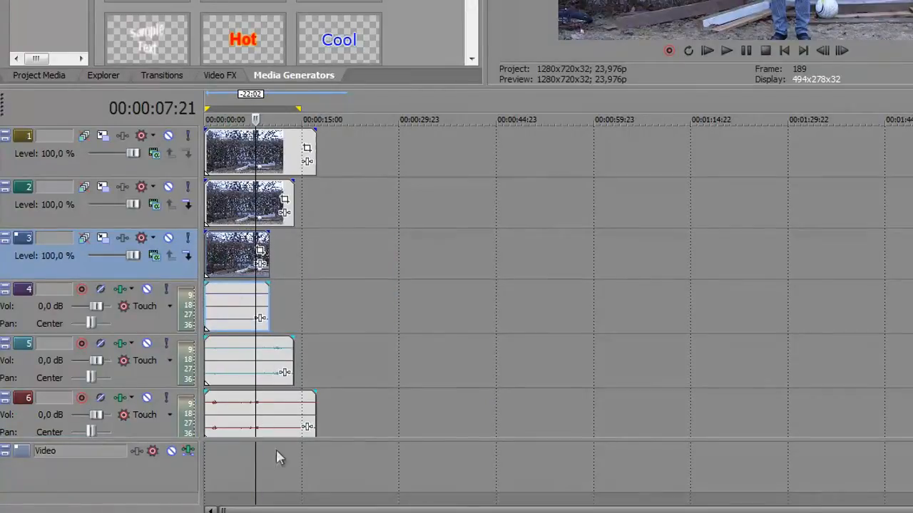
pyautogui.moveTo(289, 239)
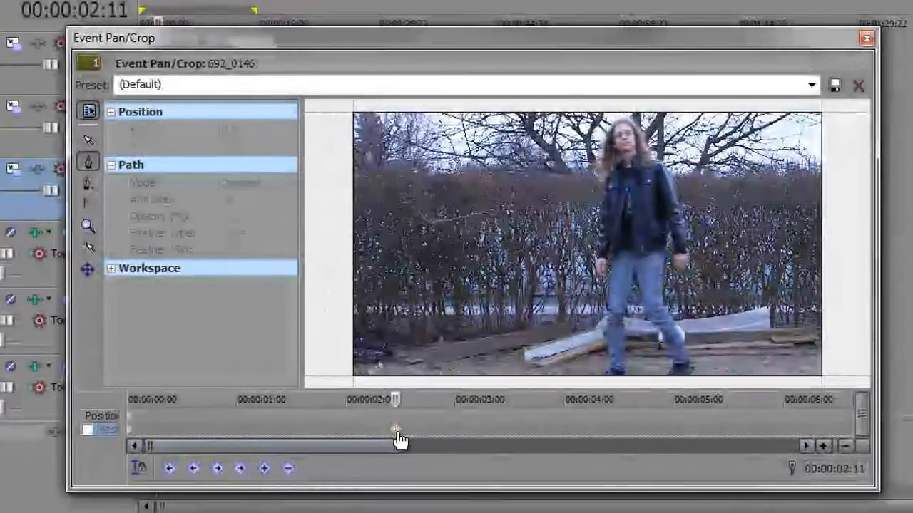
# Mask the first clip's person with feather type Both and a softer edge.
pyautogui.click(87, 430)
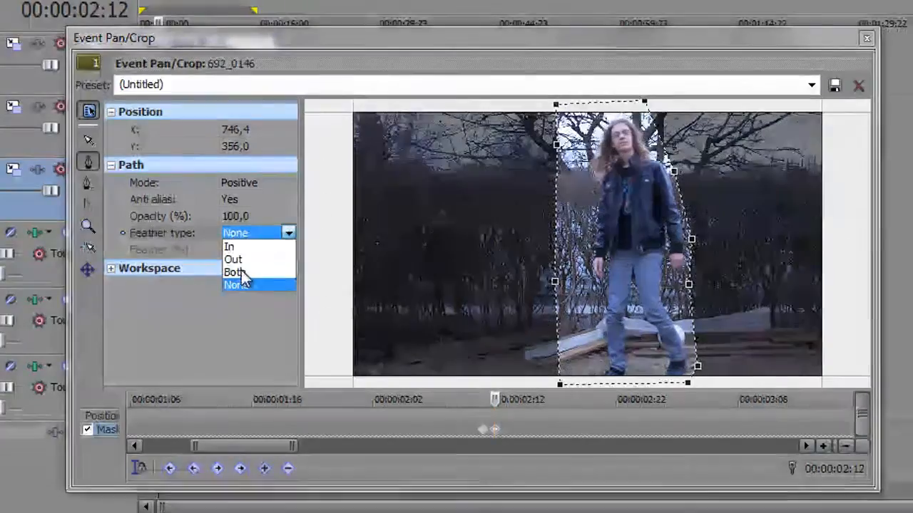
pyautogui.click(235, 272)
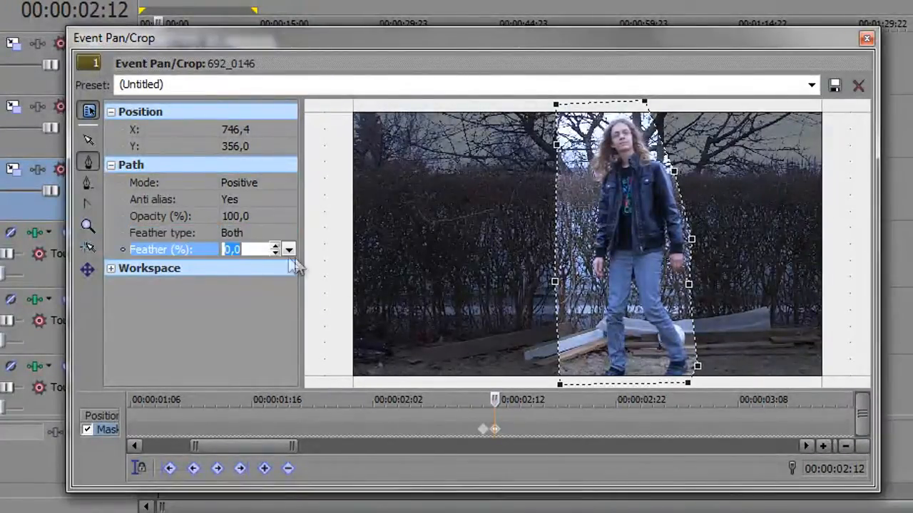
pyautogui.moveTo(235, 264); pyautogui.dragTo(246, 264)
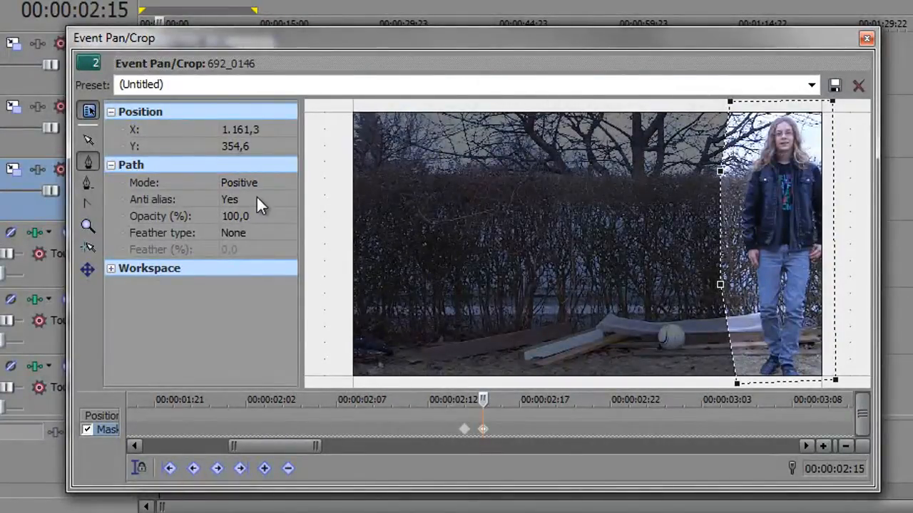
# Set the right-hand person's mask feather type to Both and raise the feather amount.
pyautogui.click(257, 232)
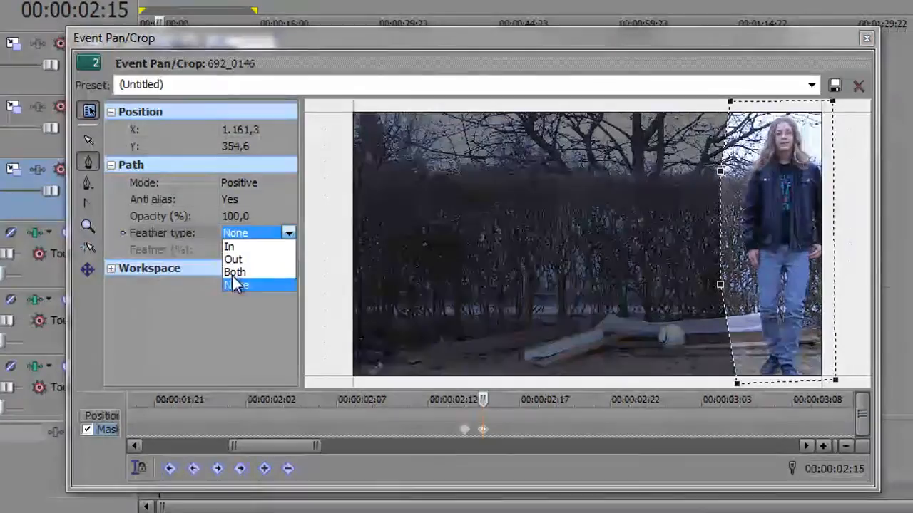
pyautogui.click(235, 272)
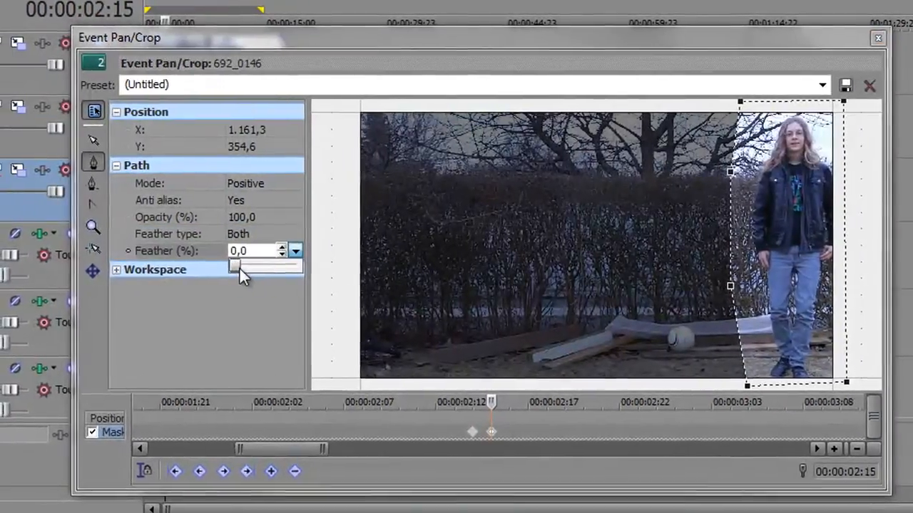
pyautogui.moveTo(235, 266); pyautogui.dragTo(275, 276)
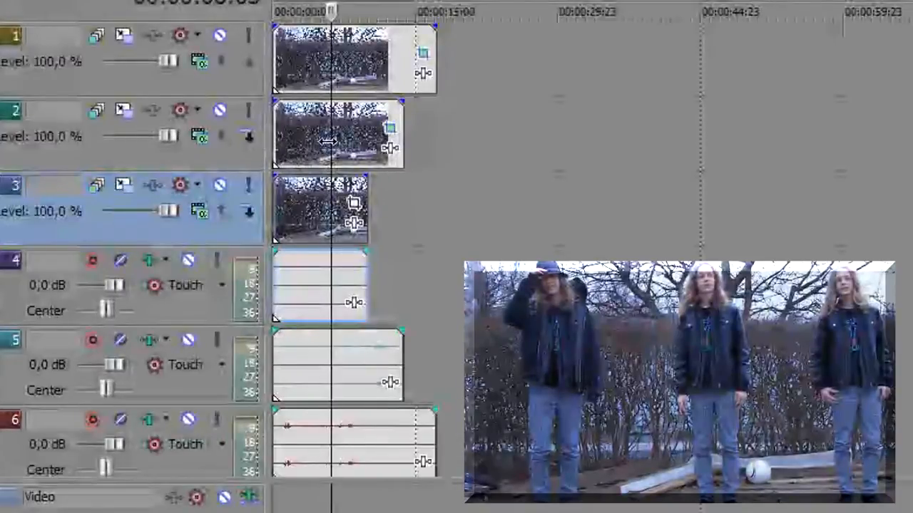
# Close the Pan/Crop window to work with the staggered events on tracks 1–3.
pyautogui.click(335, 135)
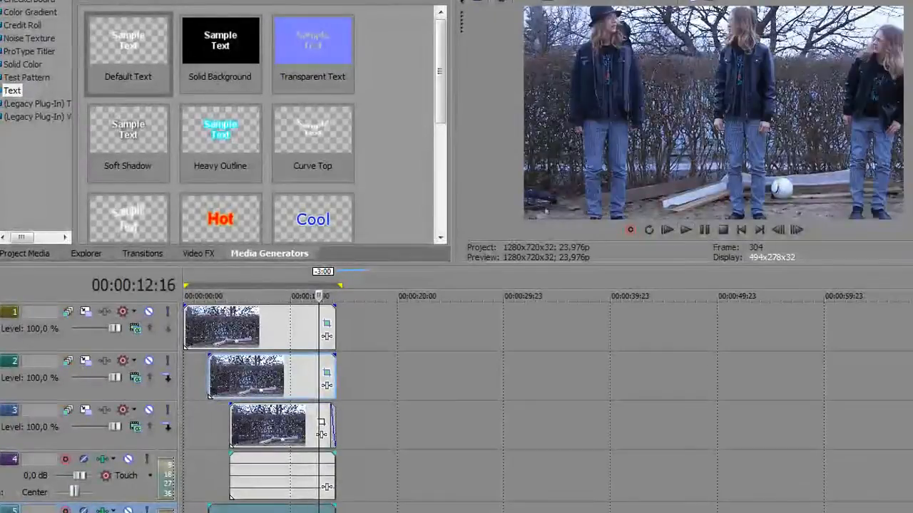
# Play the clone shot in the preview, then stop playback.
pyautogui.click(685, 230)
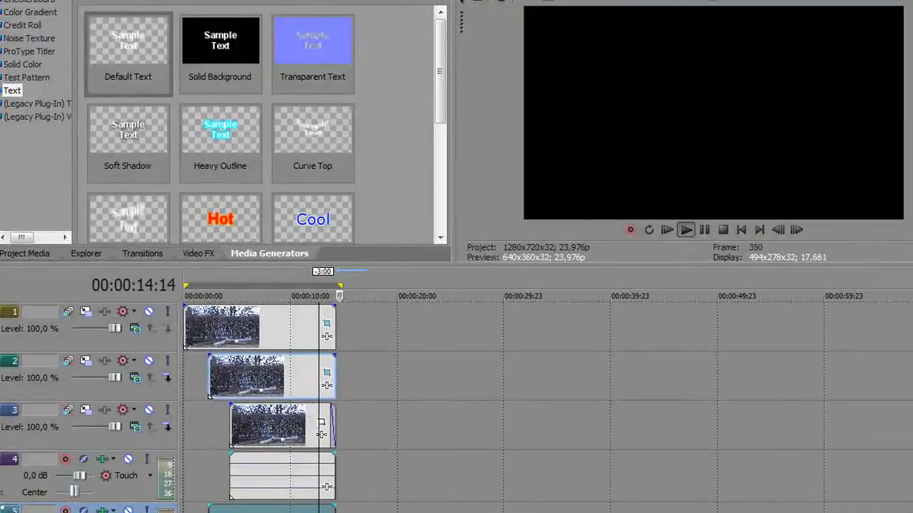
pyautogui.click(685, 229)
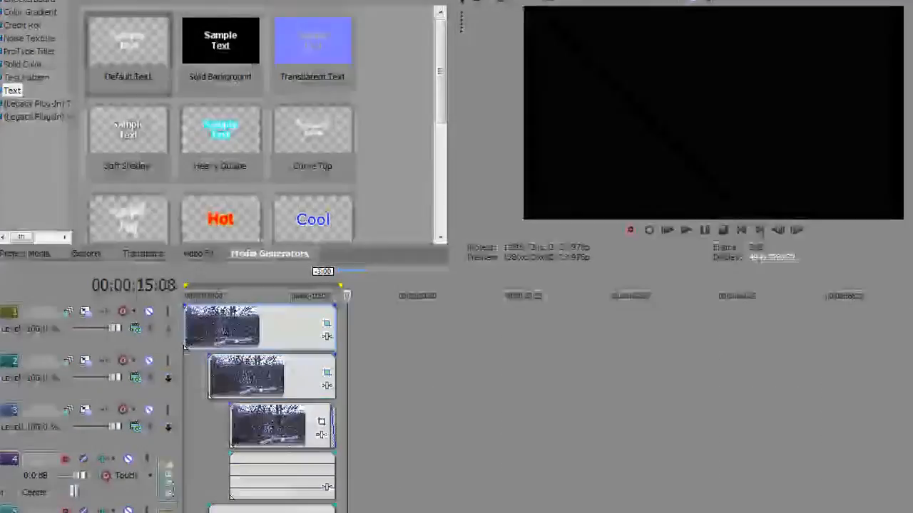